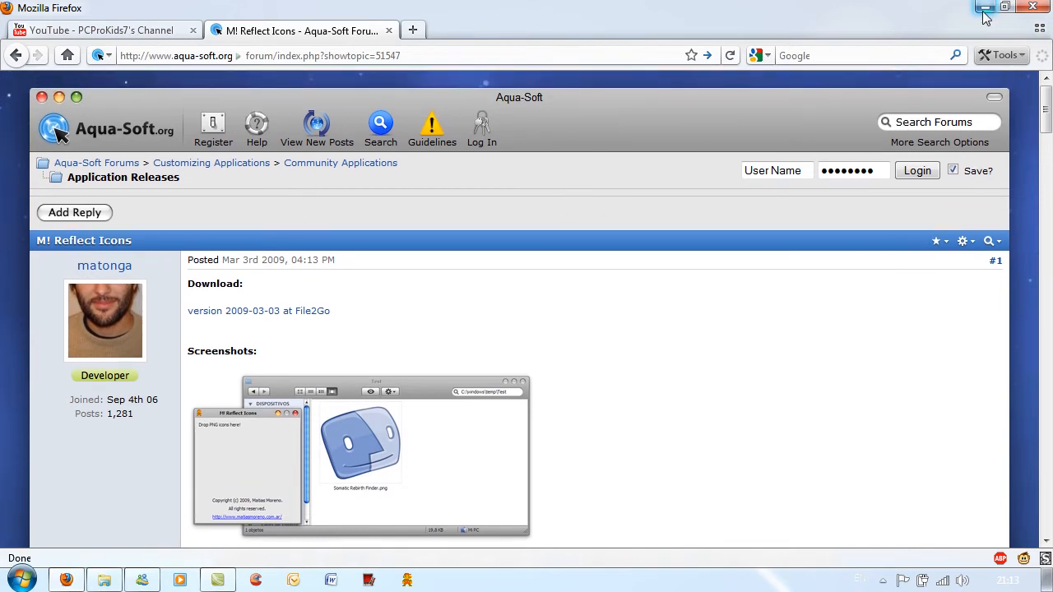
# Step: Minimize Firefox to reveal the desktop with its reflected dock icons
pyautogui.click(984, 7)
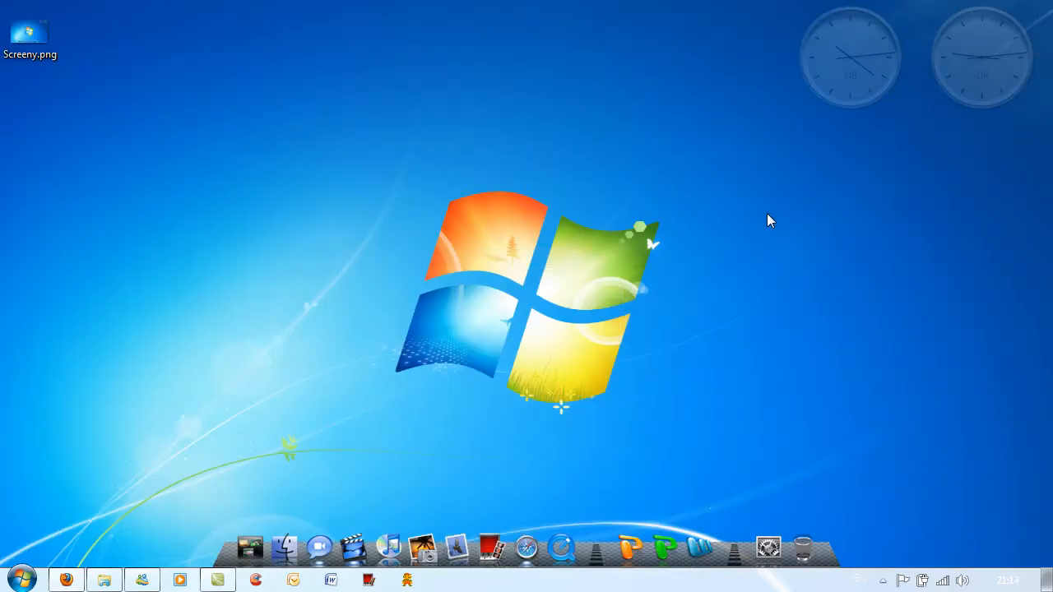
pyautogui.moveTo(622, 190)
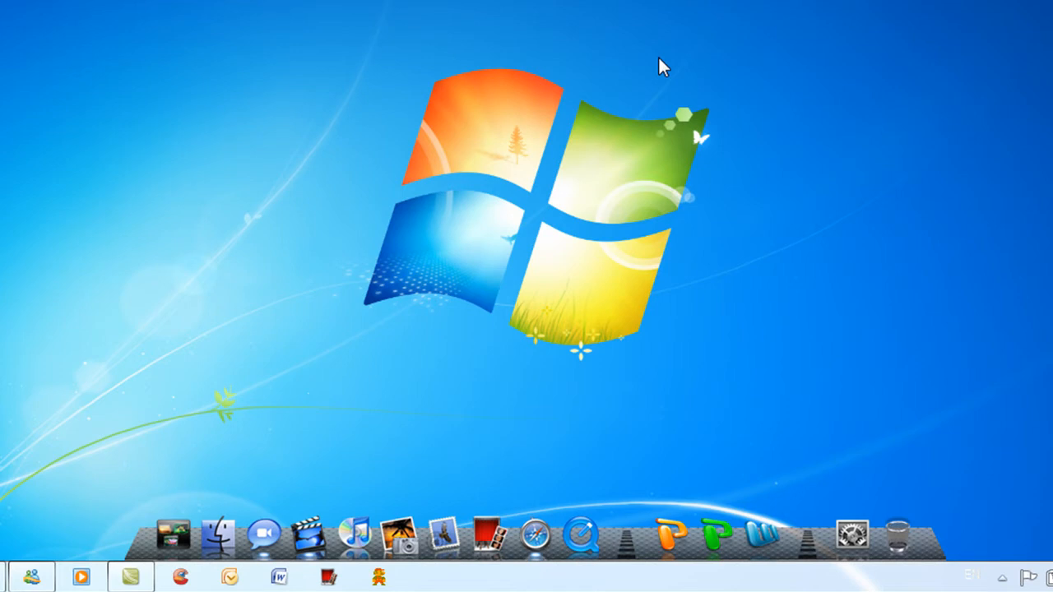
pyautogui.moveTo(395, 535)
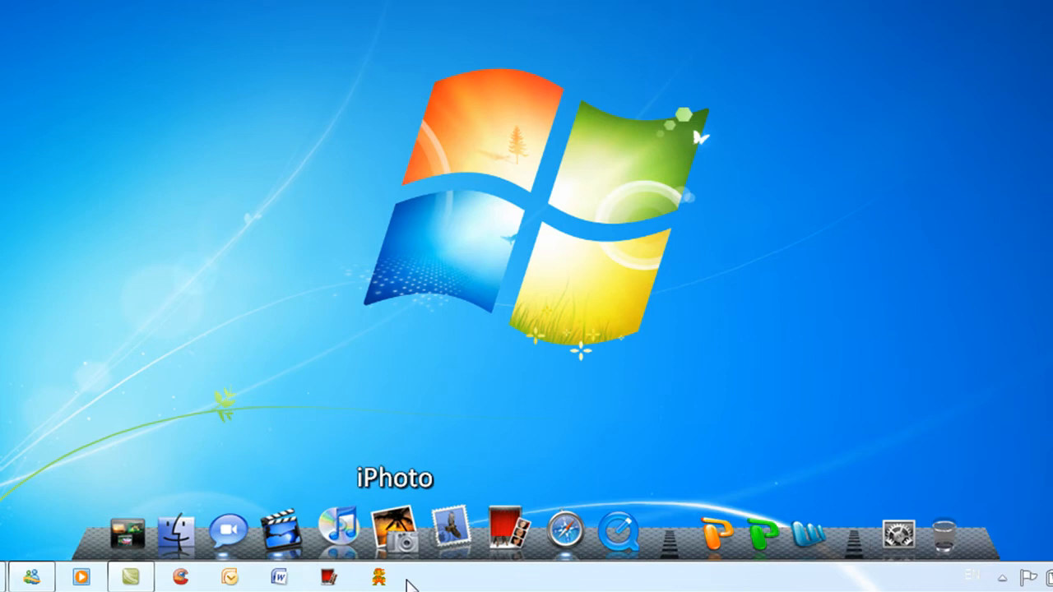
pyautogui.moveTo(342, 277)
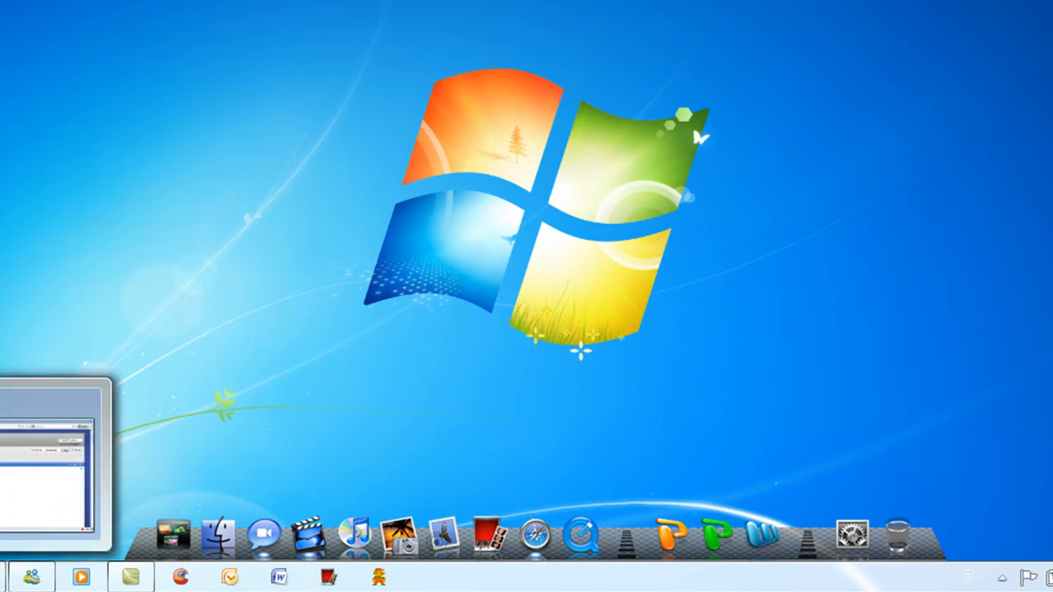
pyautogui.moveTo(174, 530)
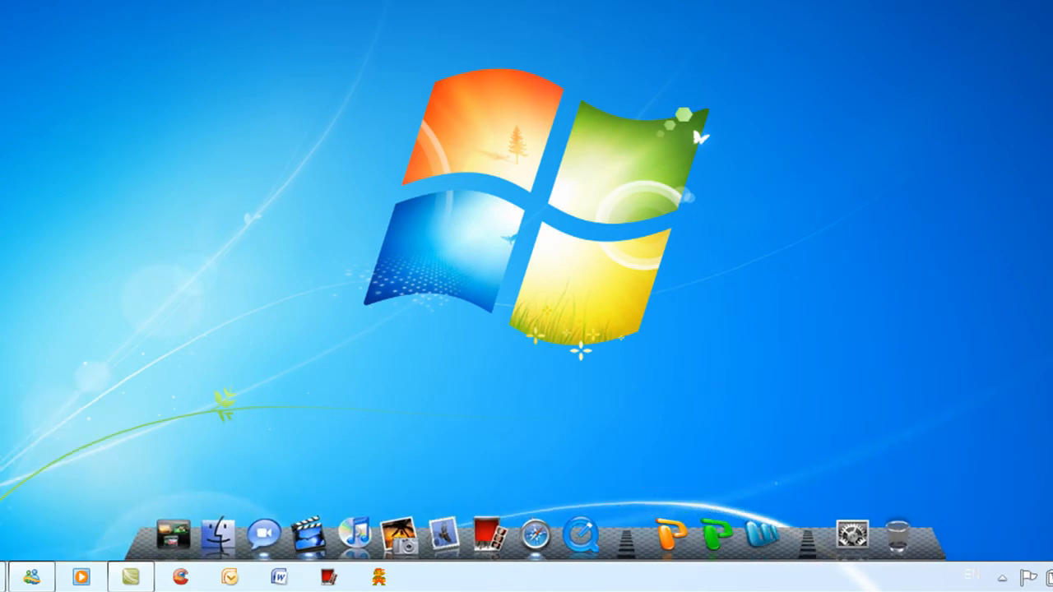
pyautogui.moveTo(506, 527)
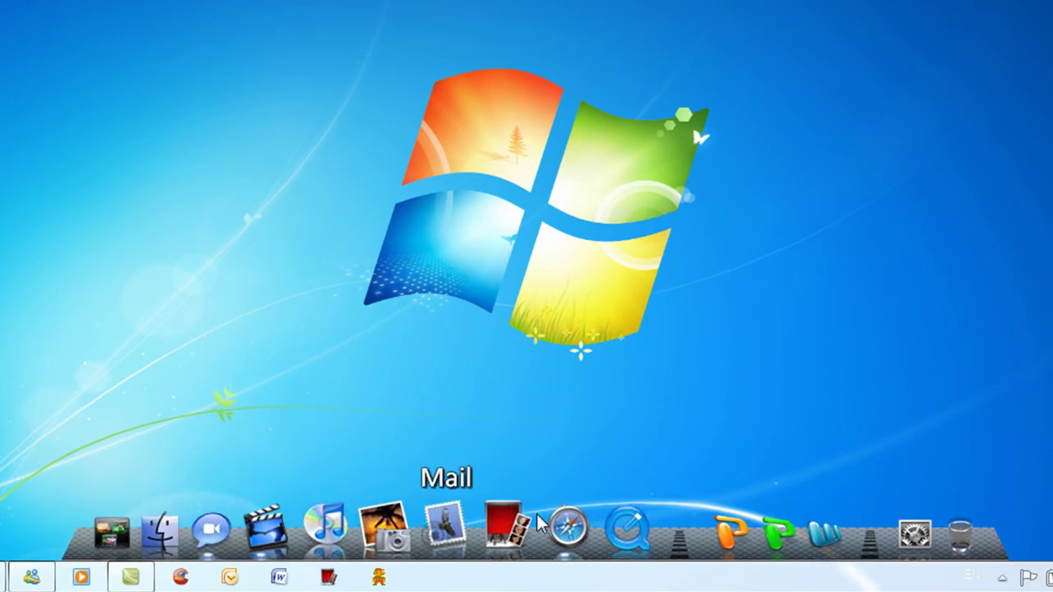
pyautogui.moveTo(502, 403)
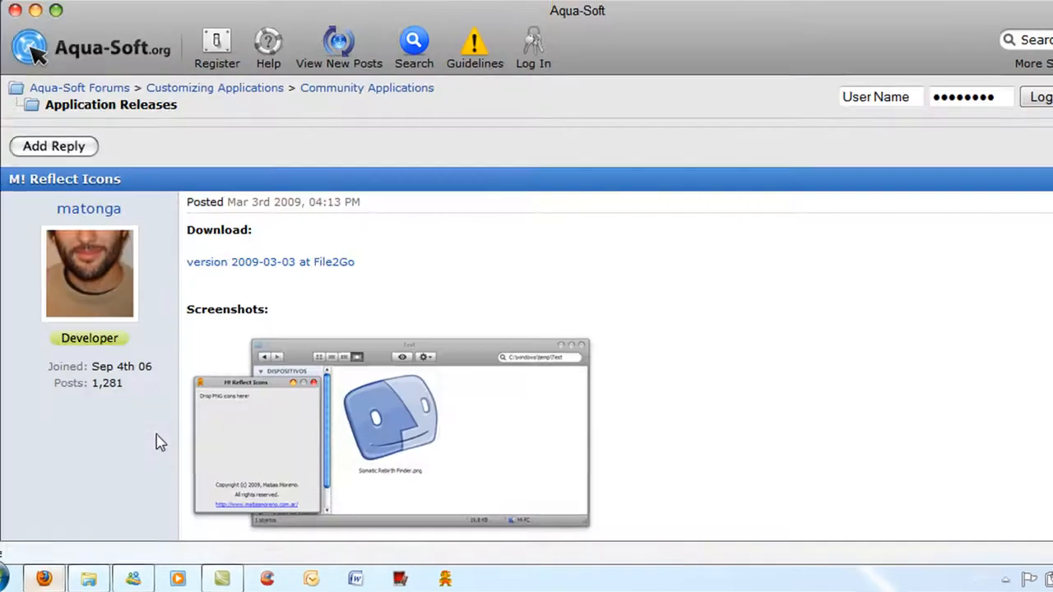
pyautogui.scroll(-3)
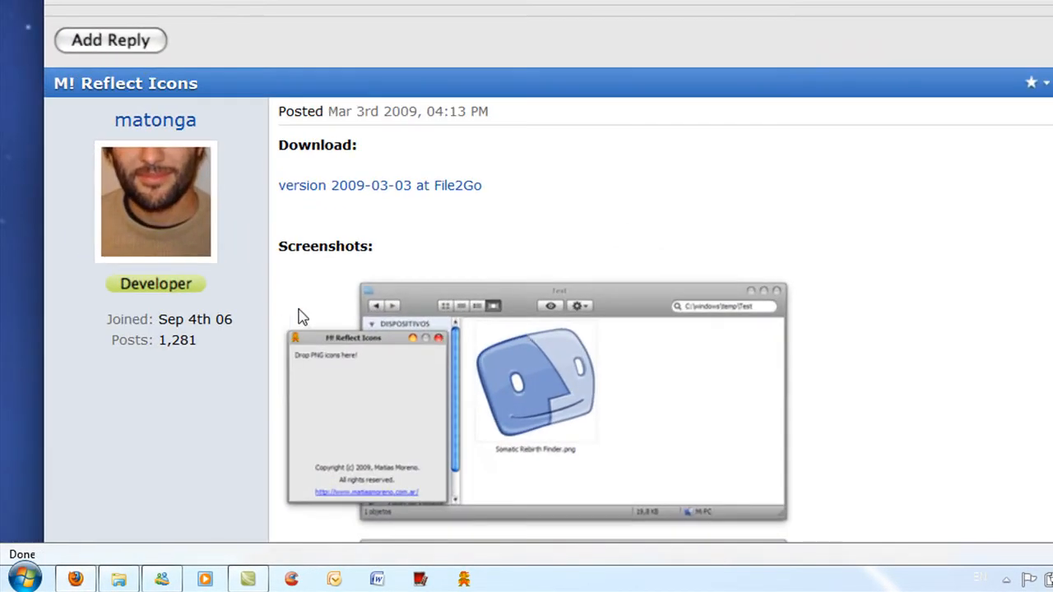
pyautogui.scroll(-3)
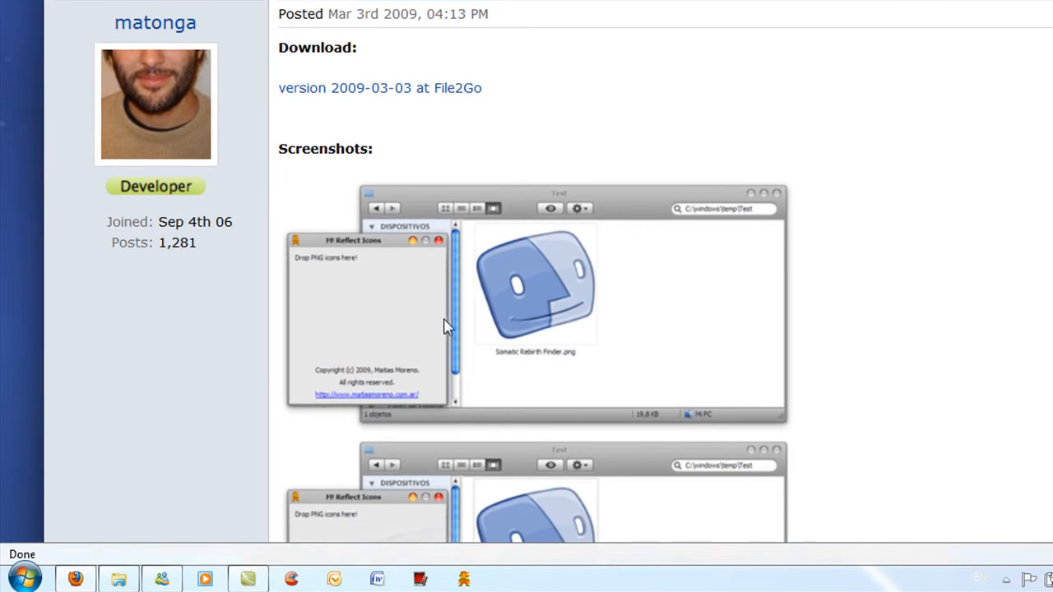
pyautogui.scroll(-3)
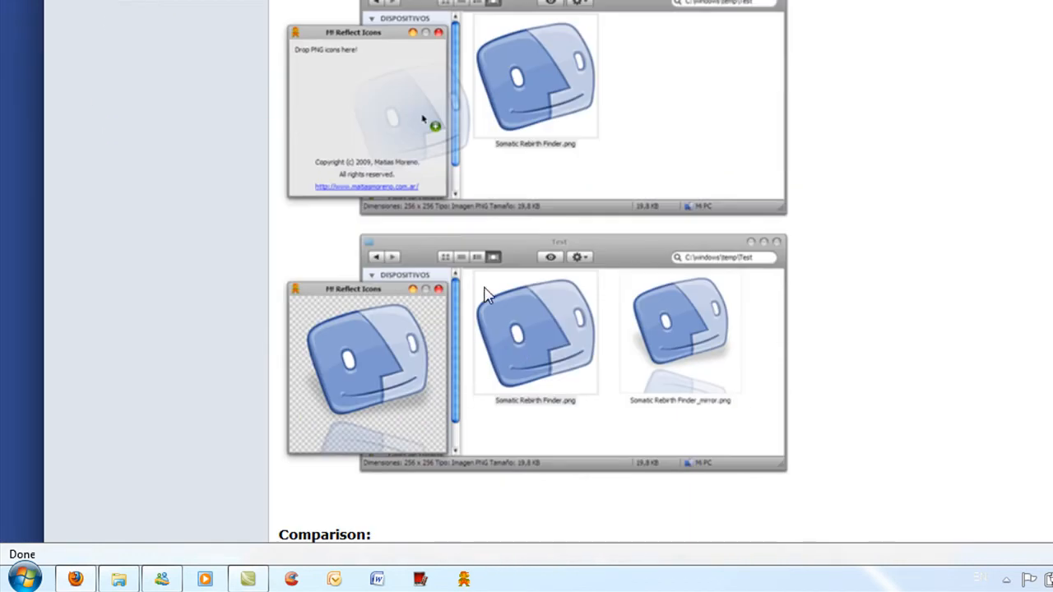
pyautogui.scroll(-3)
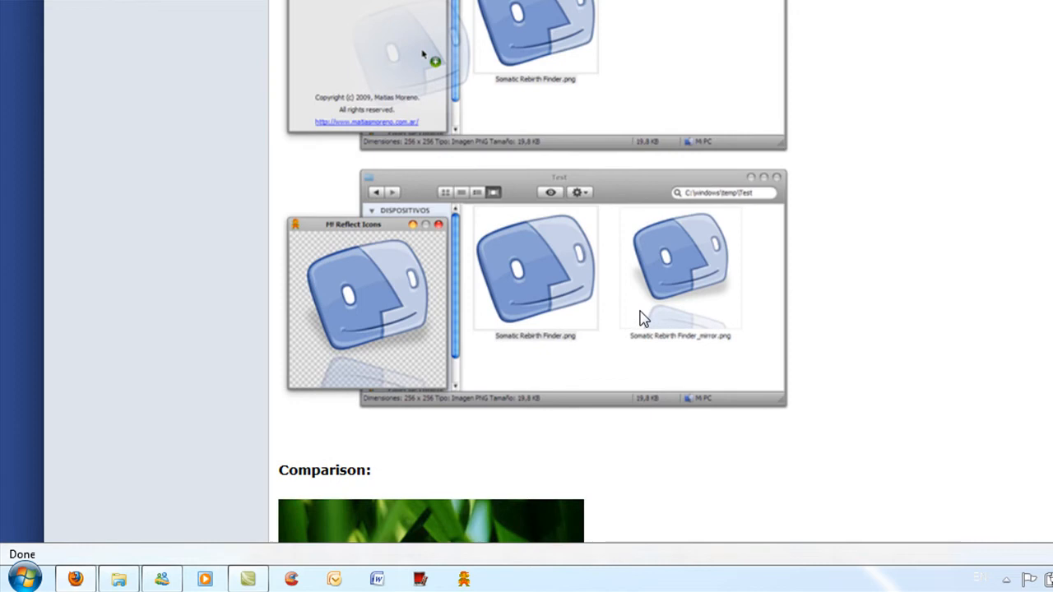
pyautogui.scroll(-3)
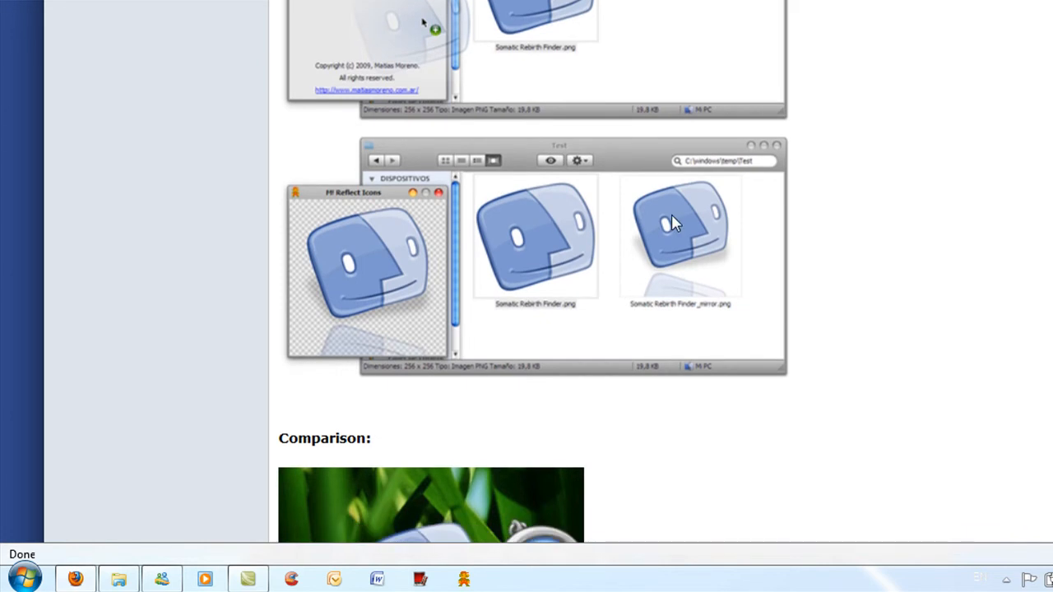
pyautogui.moveTo(655, 325)
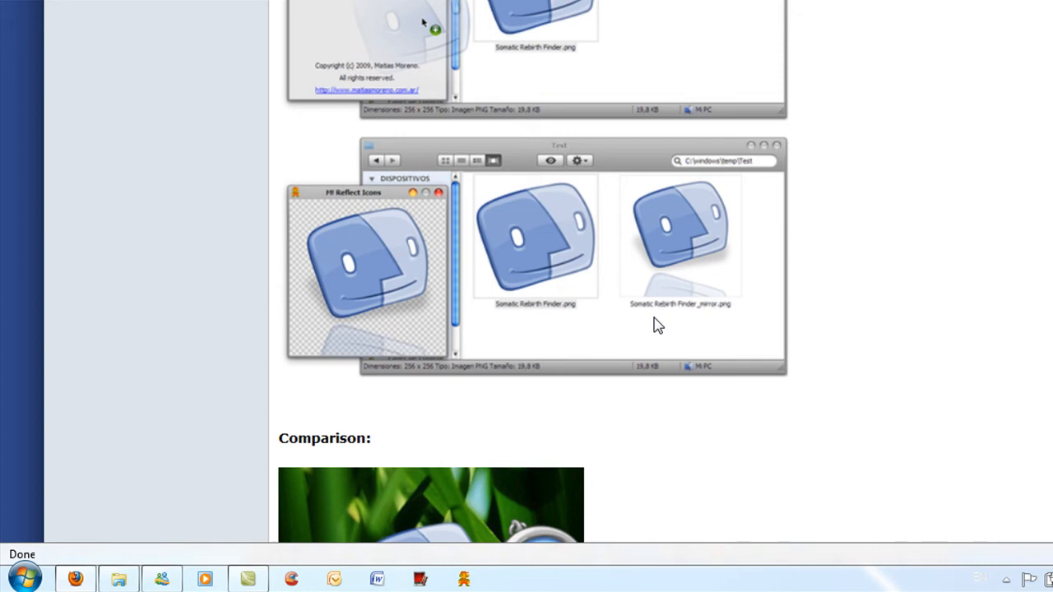
pyautogui.moveTo(667, 319)
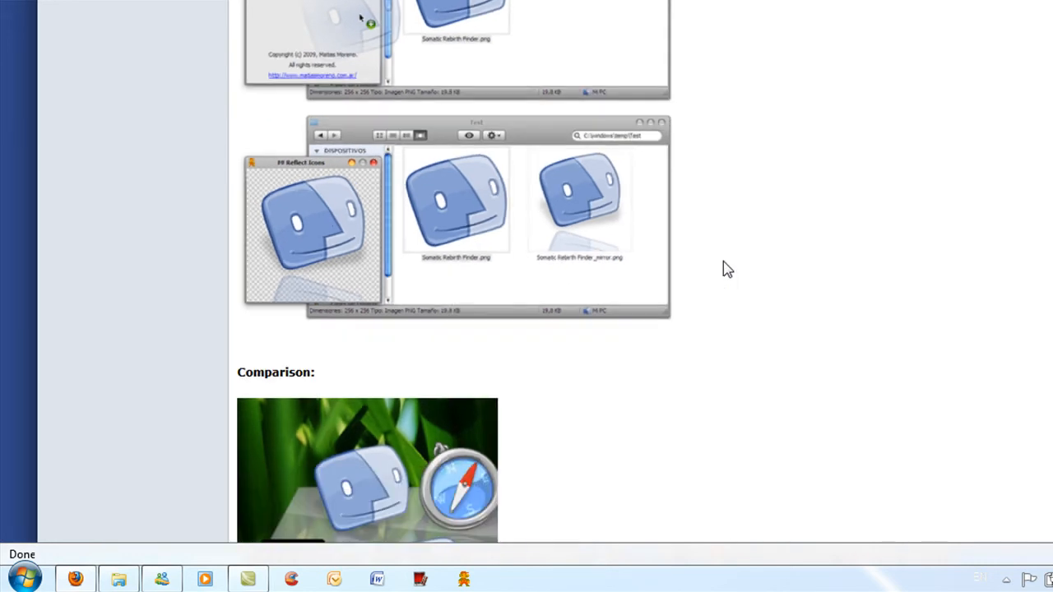
pyautogui.scroll(-3)
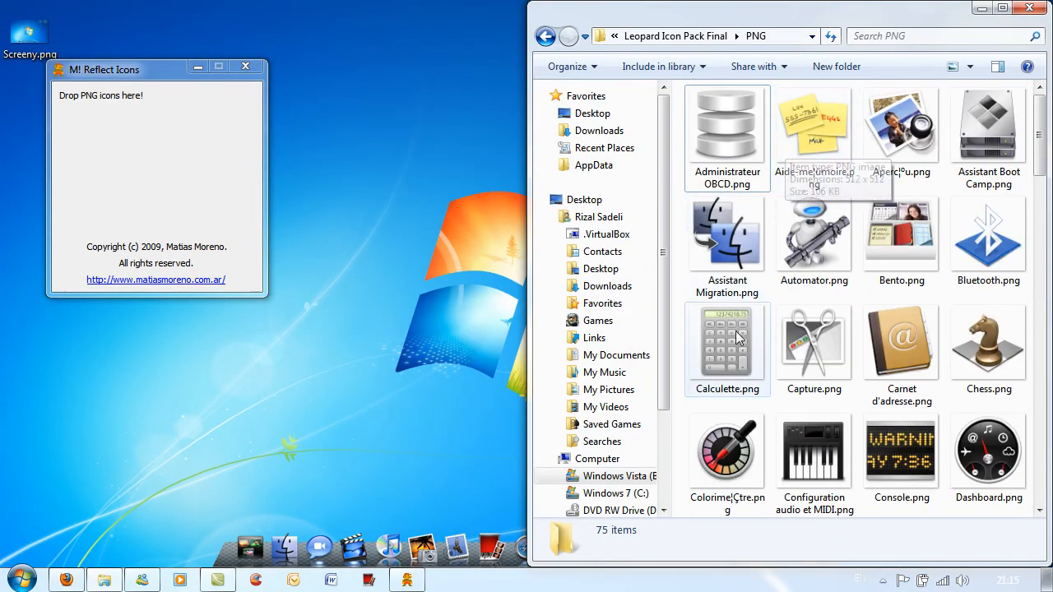
# Step: Drop Calculette.png onto M! Reflect Icons to produce Calculette_mirror.png in the PNG folder
pyautogui.click(727, 349)
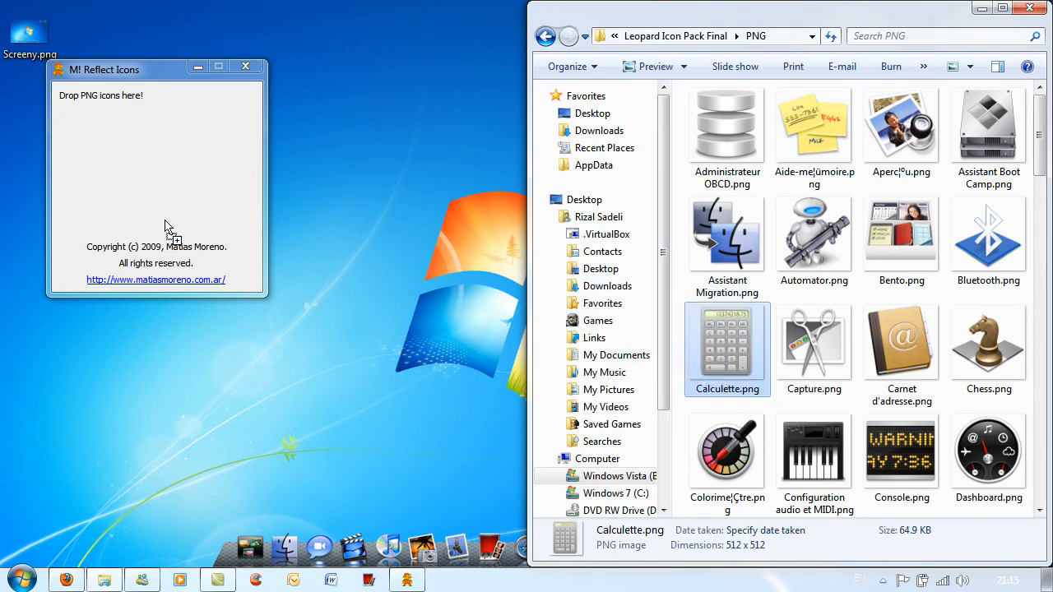
pyautogui.moveTo(728, 340); pyautogui.dragTo(156, 190)
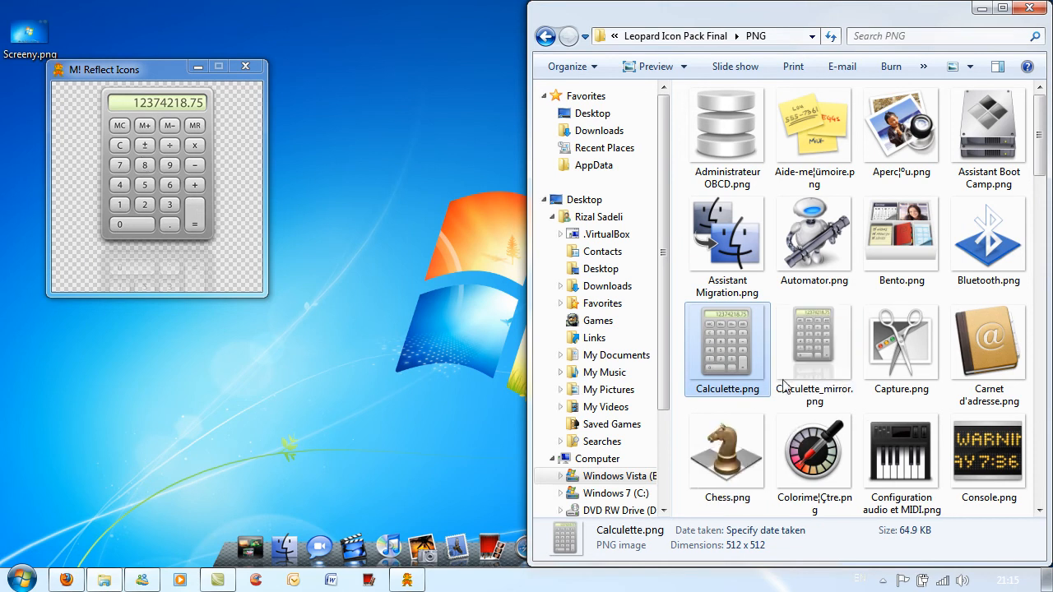
pyautogui.click(815, 340)
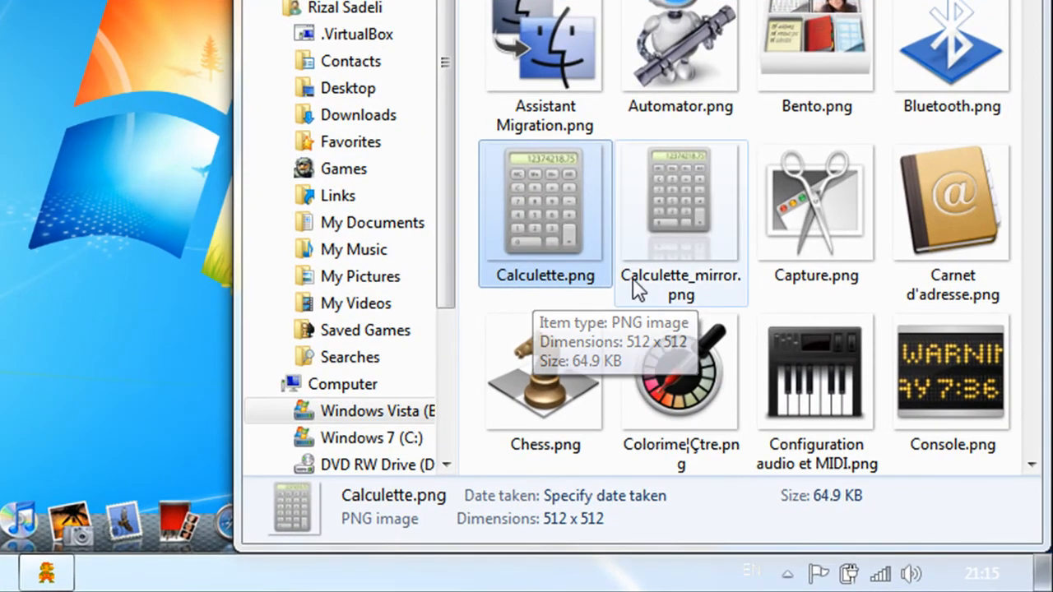
pyautogui.click(681, 205)
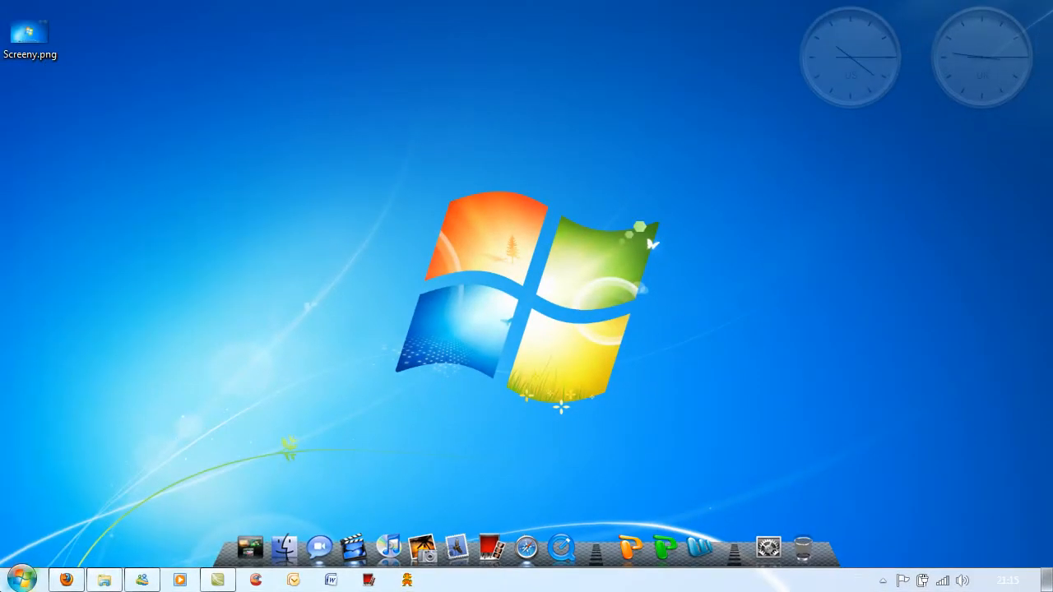
# Step: Add a Calculator entry to the dock and bring up its options list
pyautogui.click(20, 579)
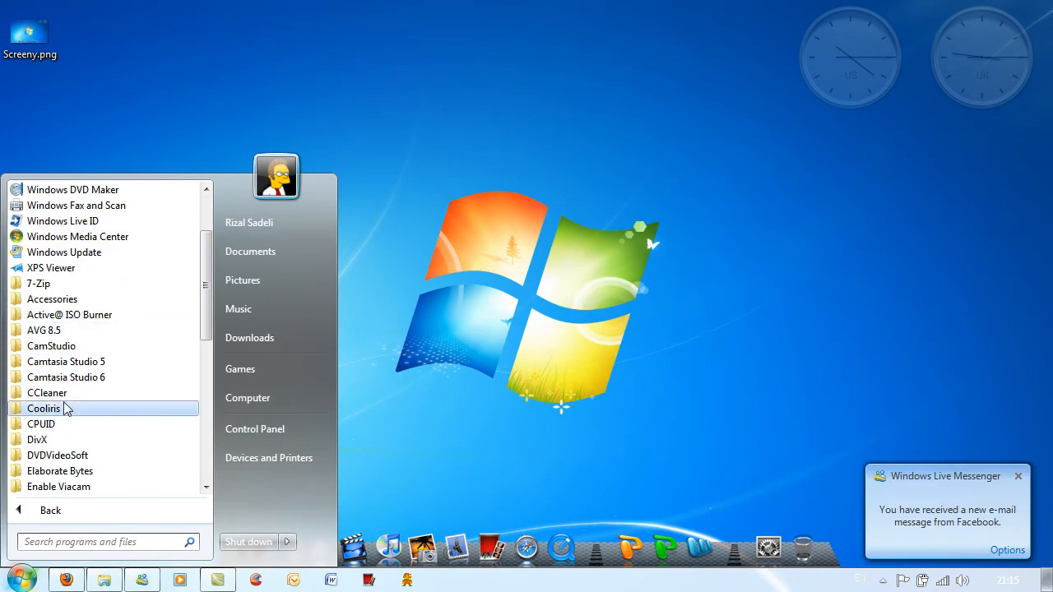
pyautogui.click(46, 392)
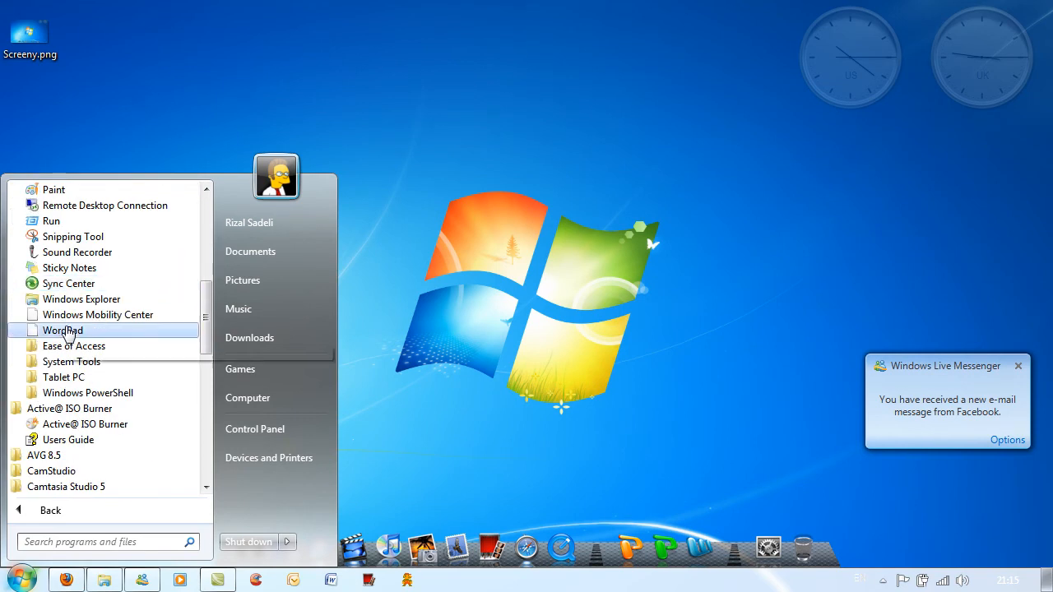
pyautogui.scroll(3)
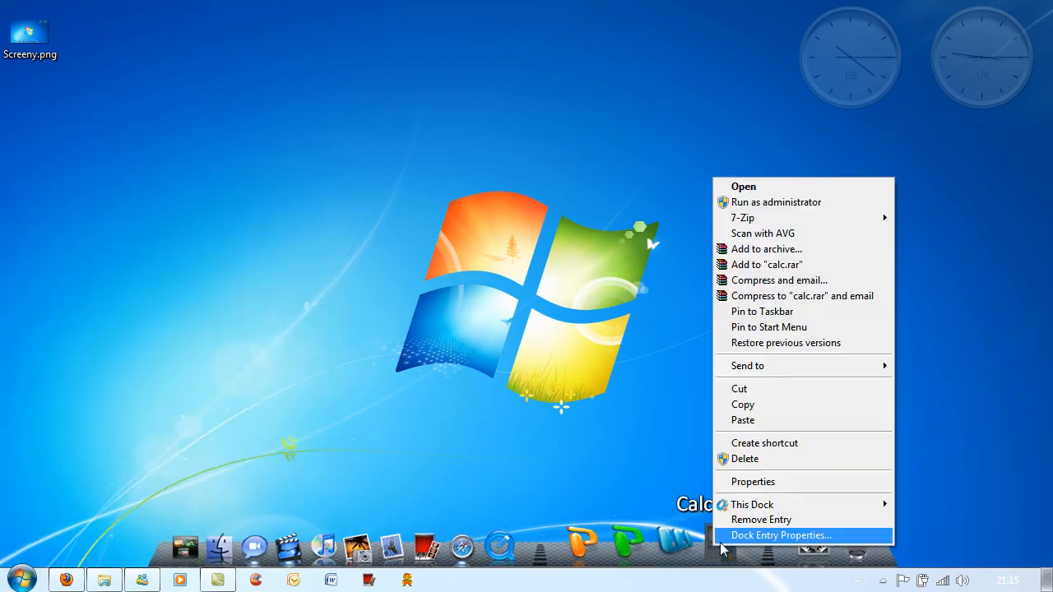
# Step: Give the Calculator dock entry a plain calculator image from the Leopard icon pack's PNG folder
pyautogui.click(780, 536)
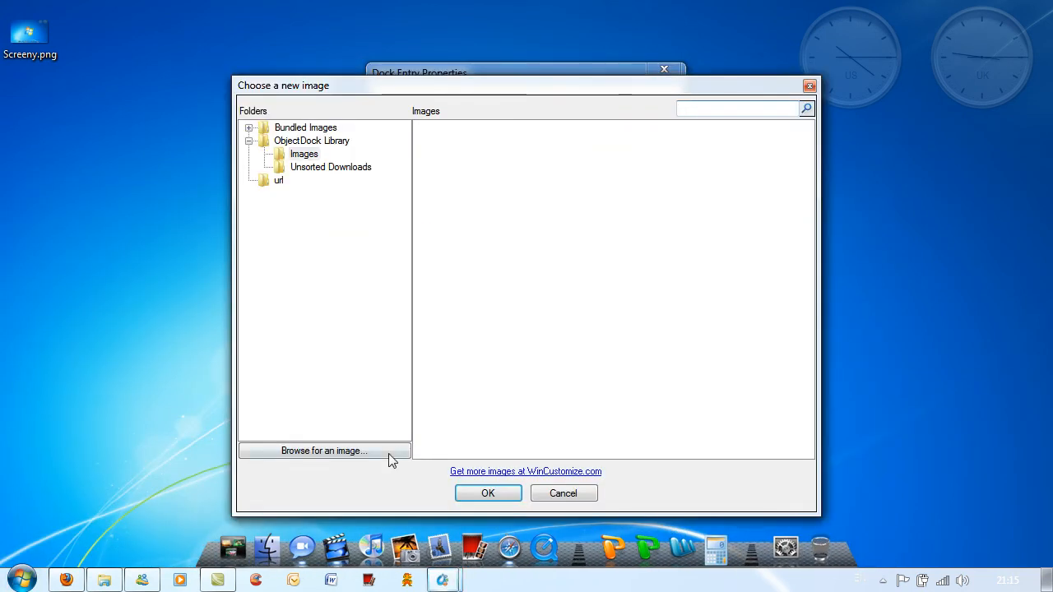
pyautogui.click(322, 451)
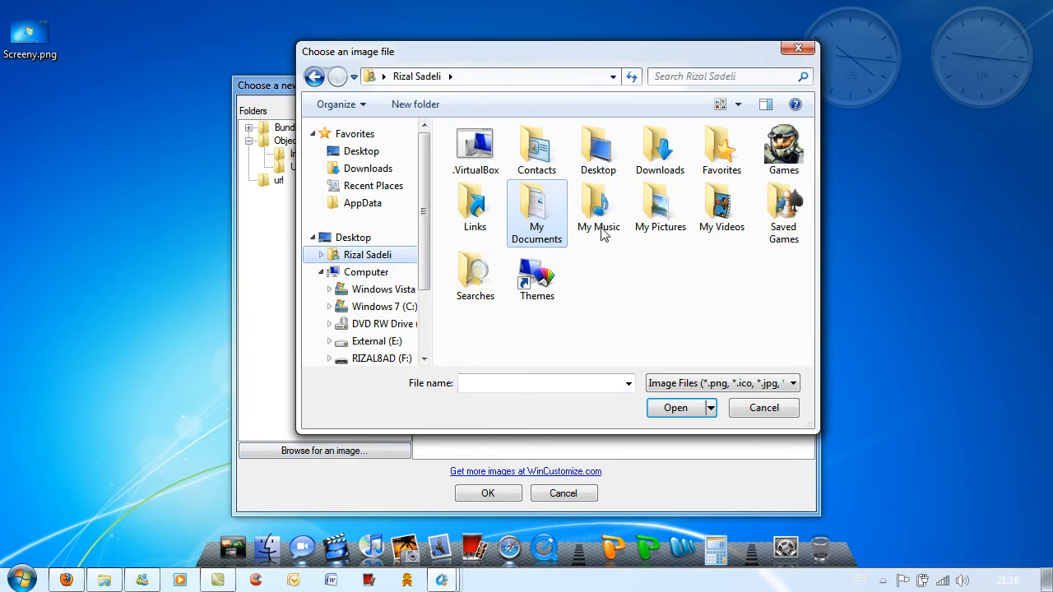
pyautogui.click(660, 206)
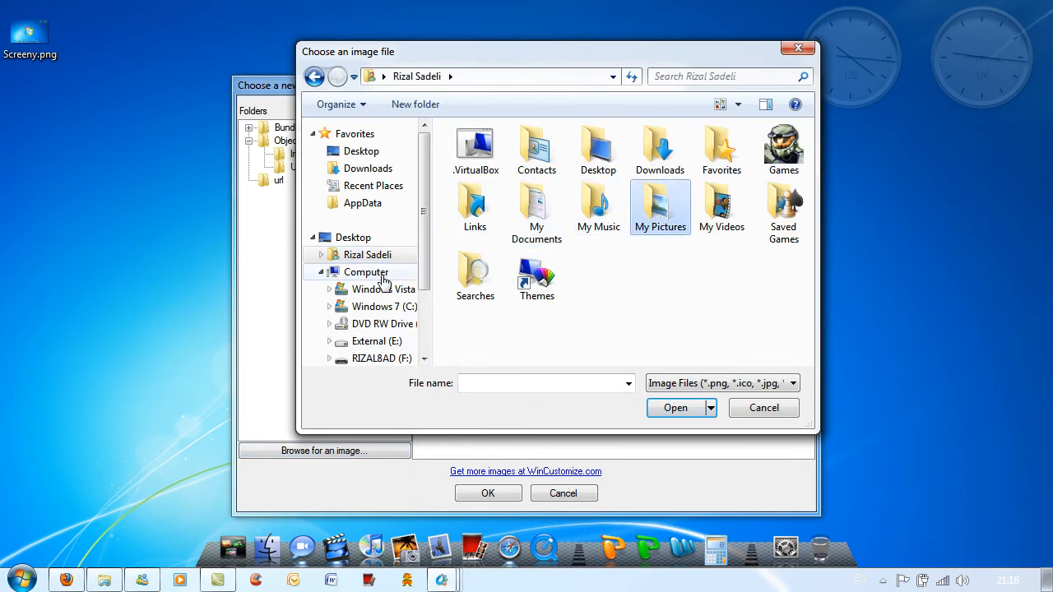
pyautogui.doubleClick(382, 290)
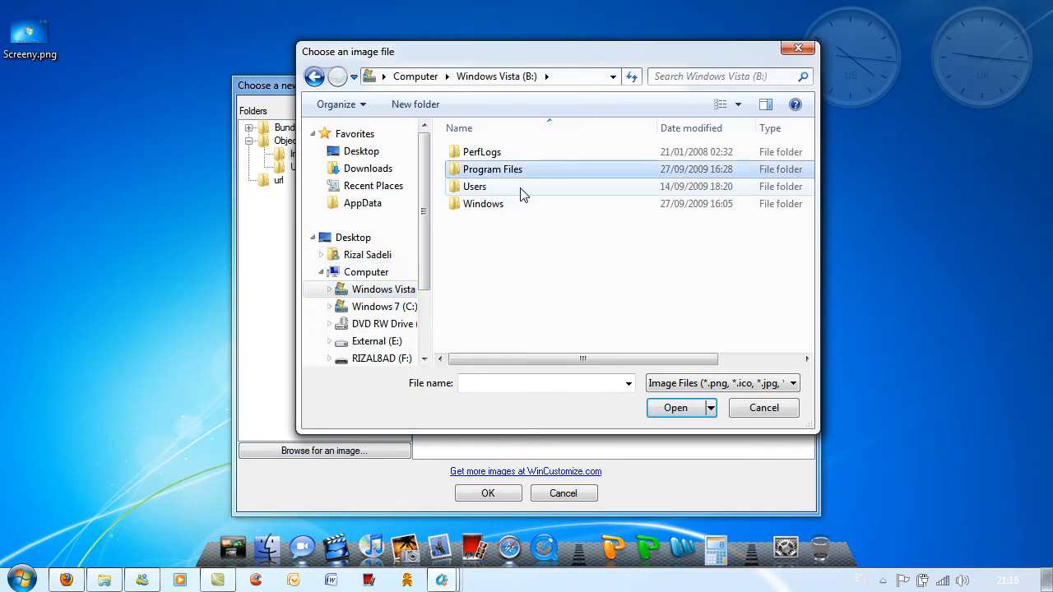
pyautogui.doubleClick(474, 186)
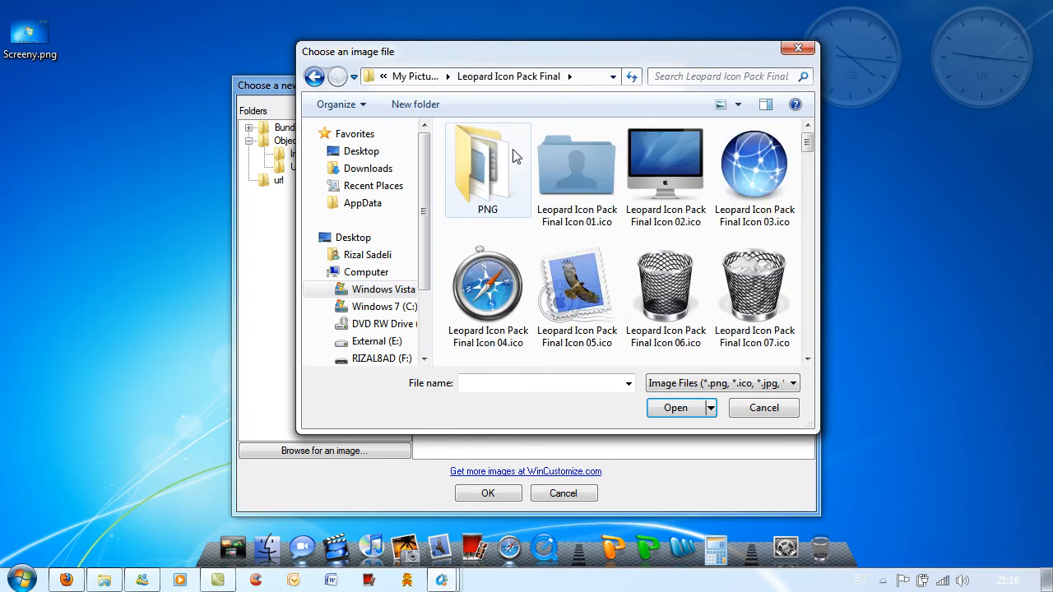
pyautogui.doubleClick(487, 165)
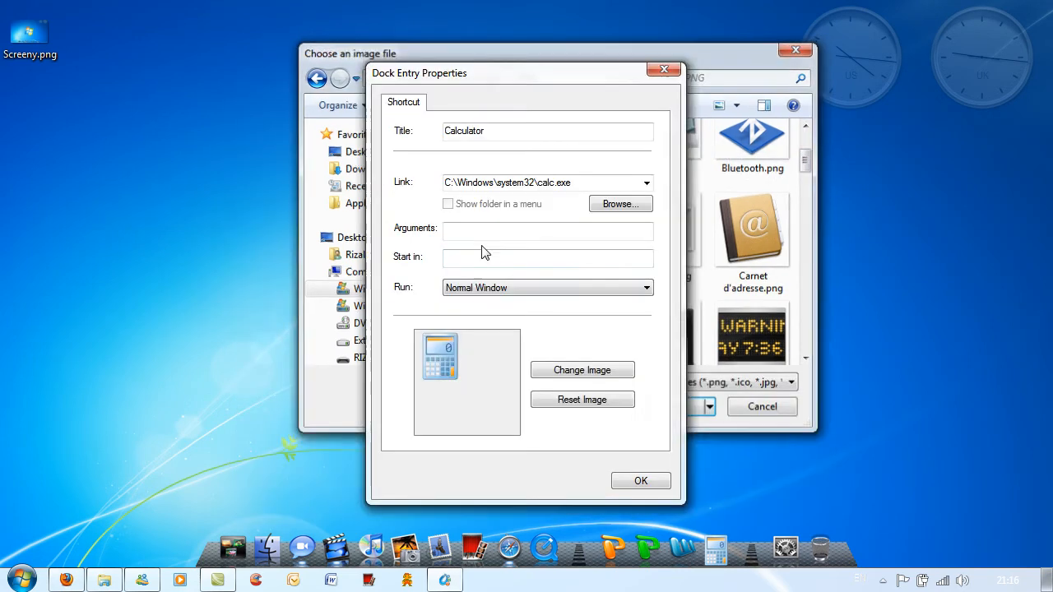
pyautogui.click(642, 480)
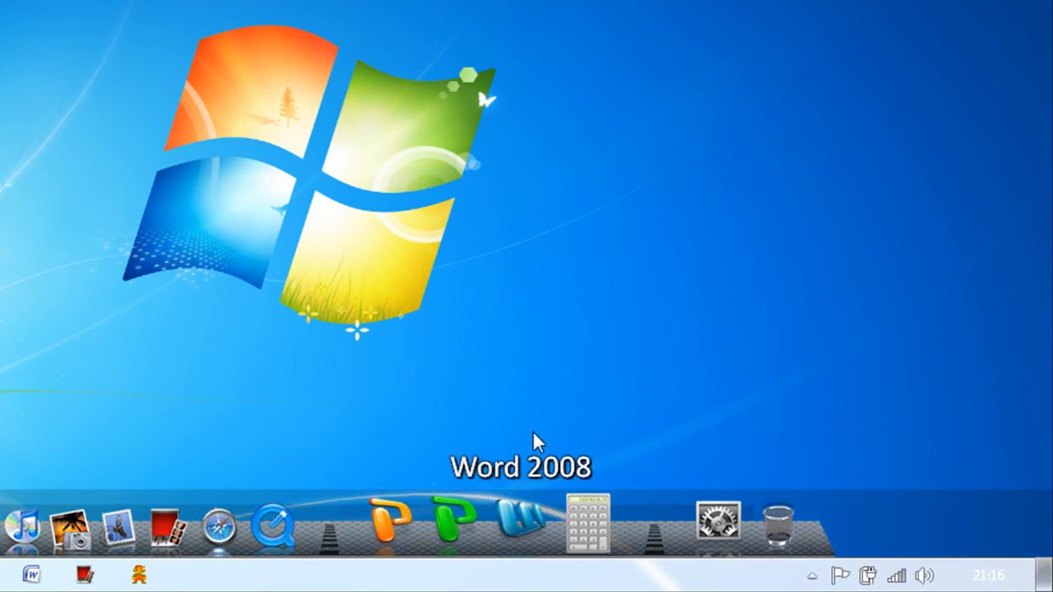
pyautogui.moveTo(617, 543)
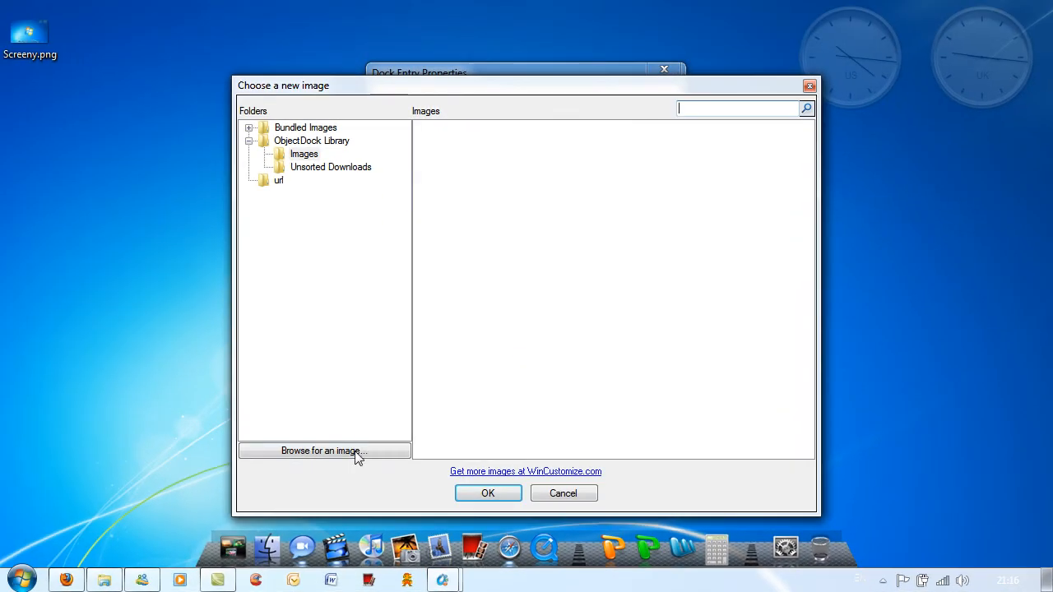
# Step: Replace the Calculator entry's image with the reflected calculator PNG from My Pictures > Leopard Icon Pack Final
pyautogui.click(324, 451)
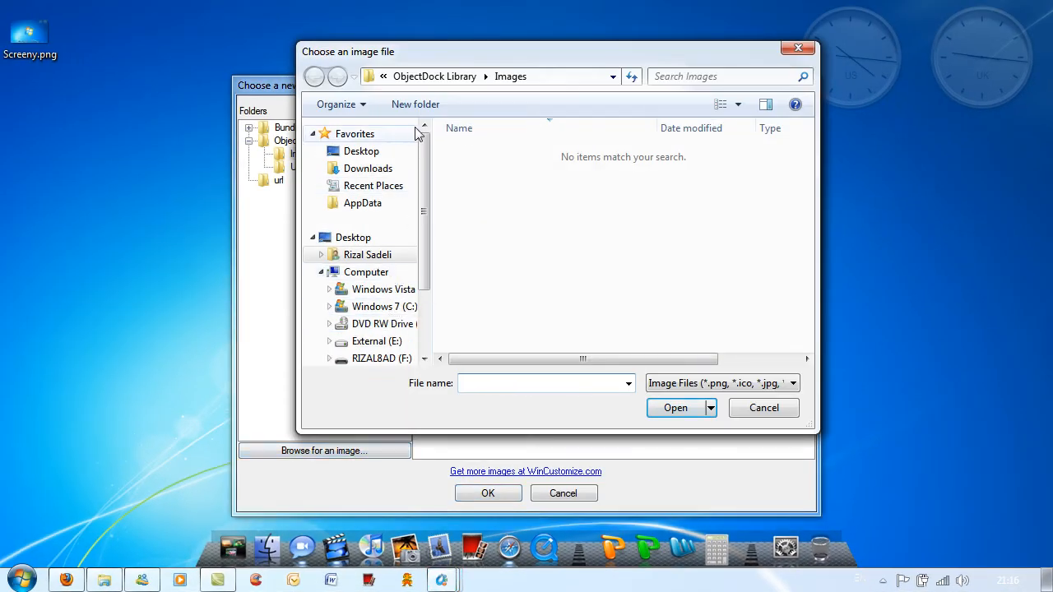
pyautogui.scroll(-3)
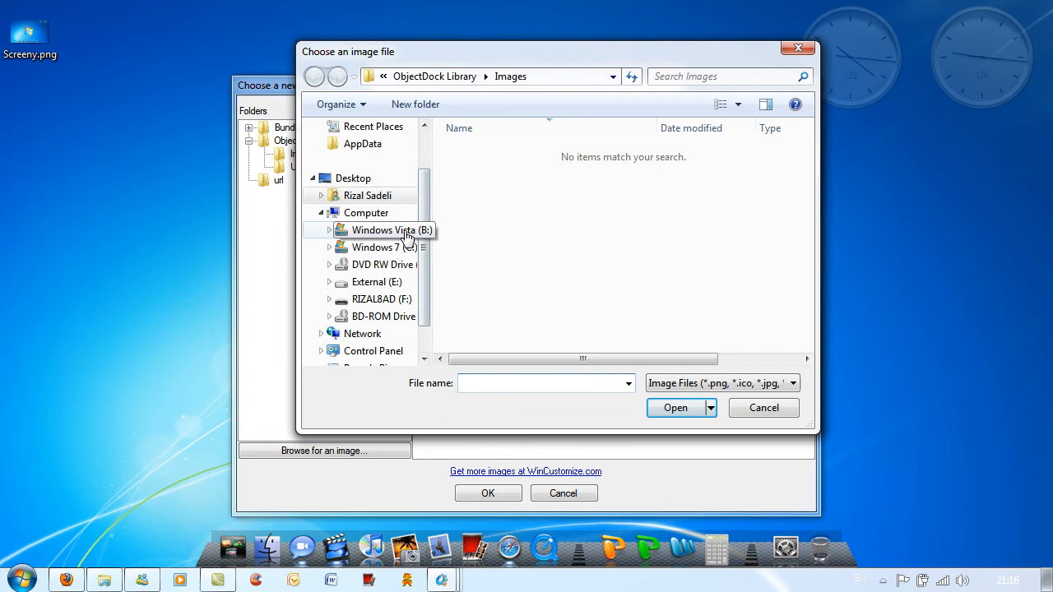
pyautogui.doubleClick(392, 231)
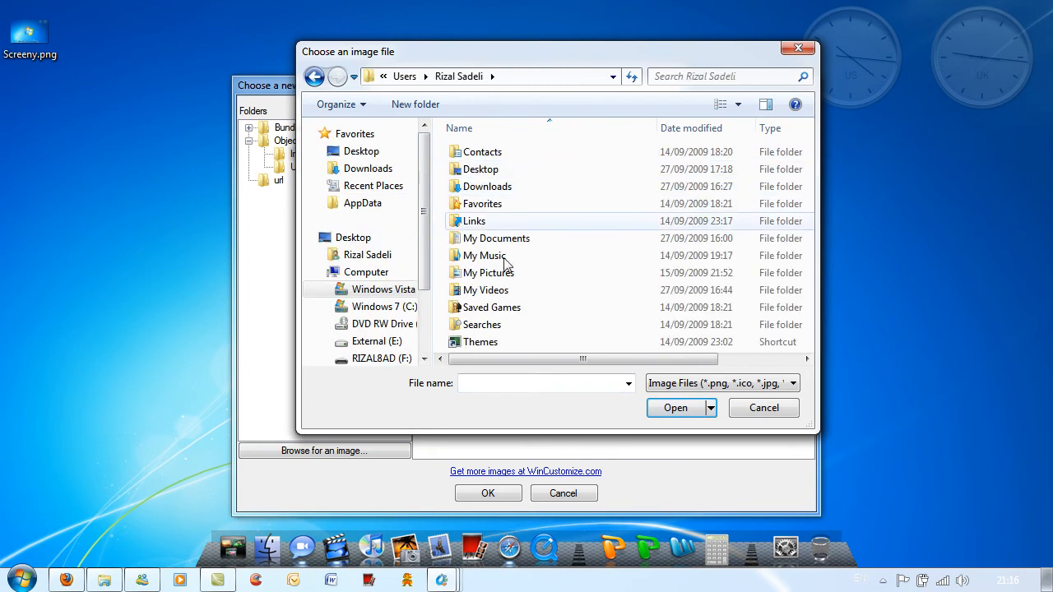
pyautogui.doubleClick(487, 273)
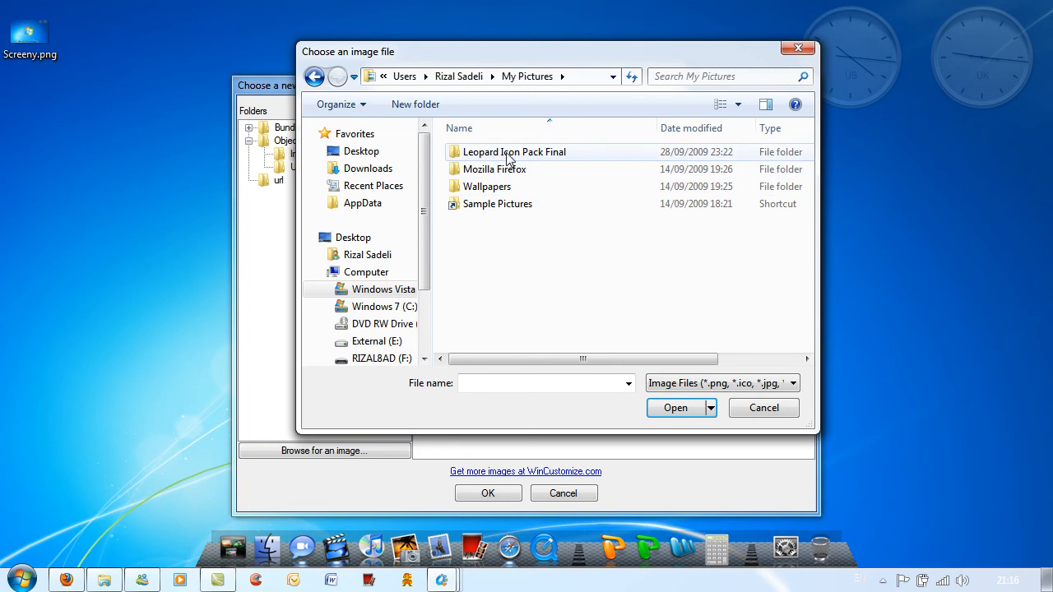
pyautogui.doubleClick(514, 151)
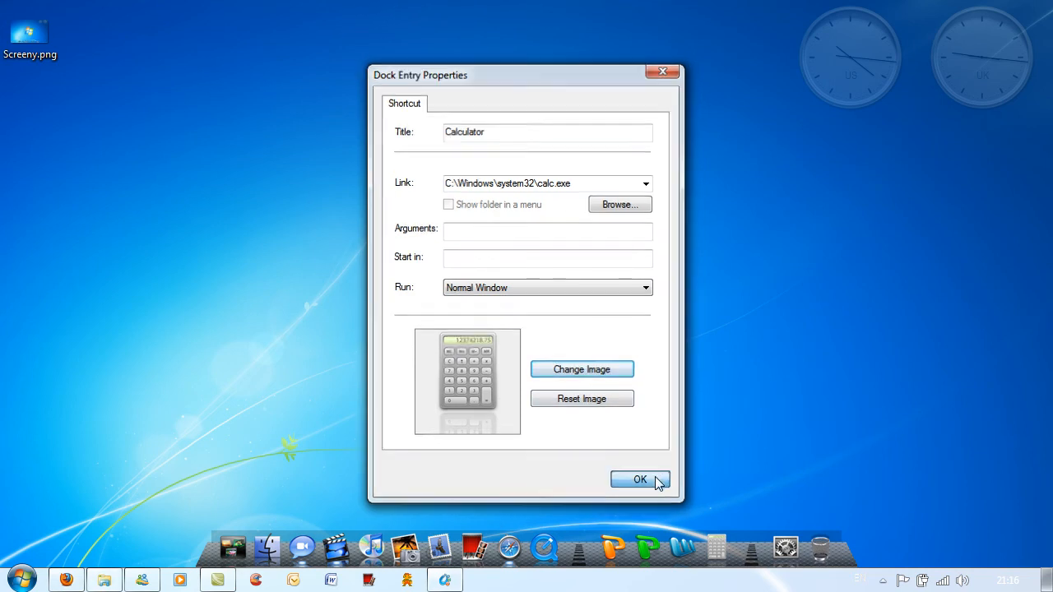
pyautogui.click(640, 481)
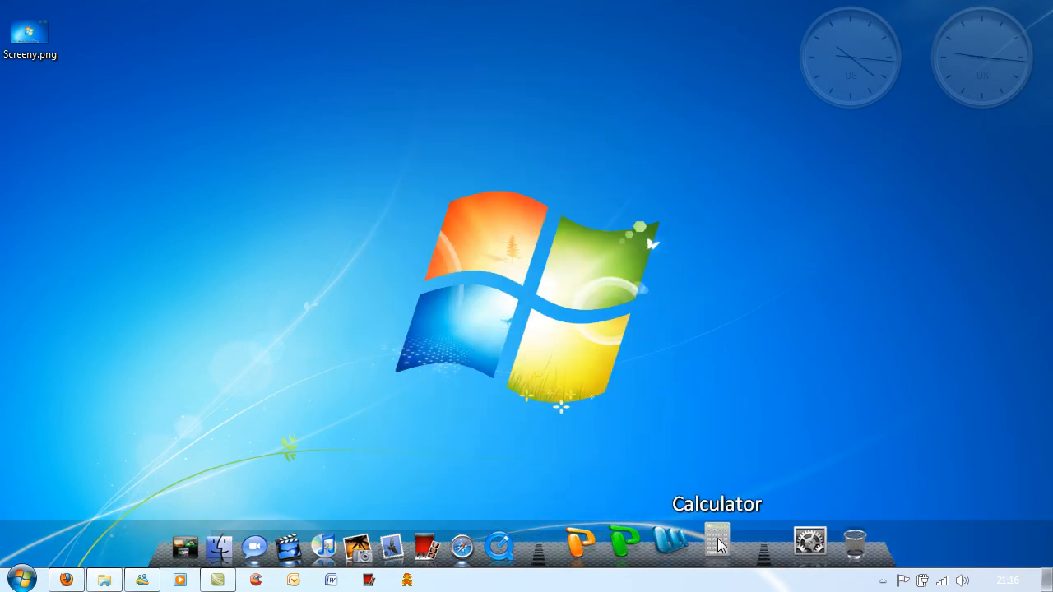
pyautogui.moveTo(786, 546)
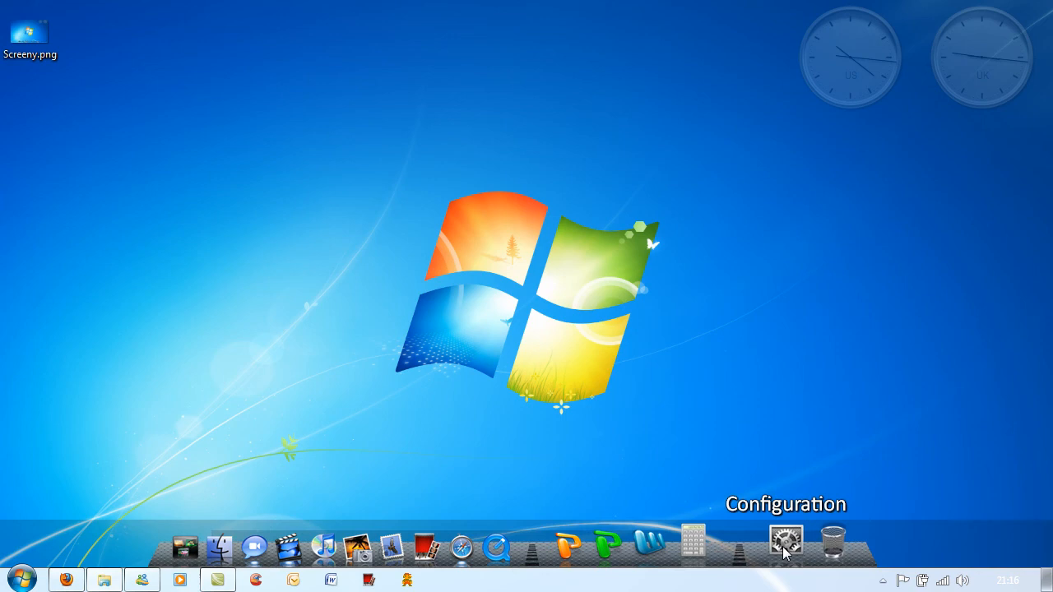
pyautogui.click(785, 543)
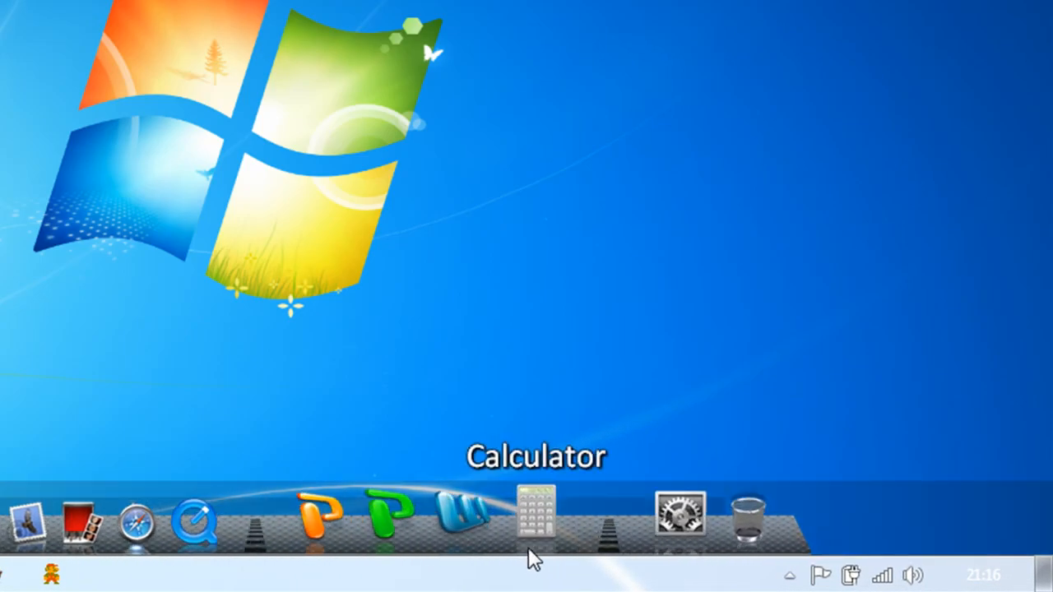
pyautogui.moveTo(464, 523)
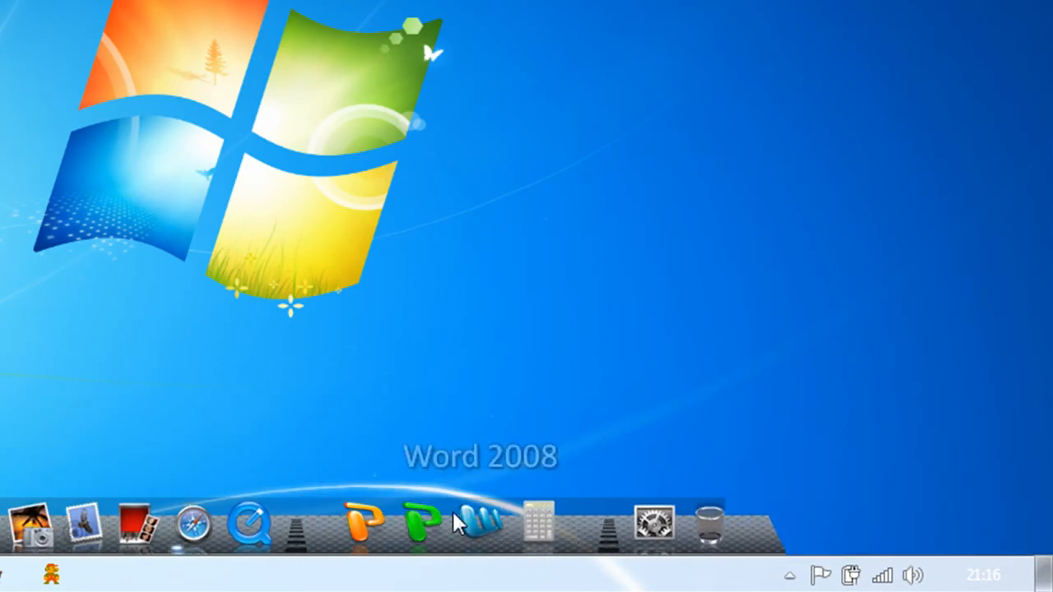
pyautogui.moveTo(600, 319)
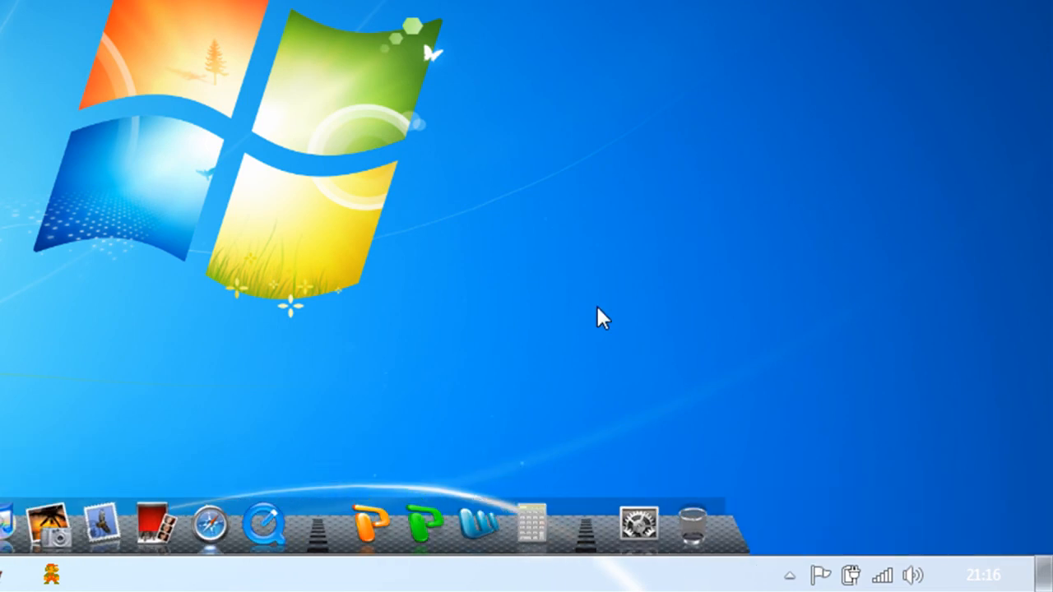
pyautogui.moveTo(579, 415)
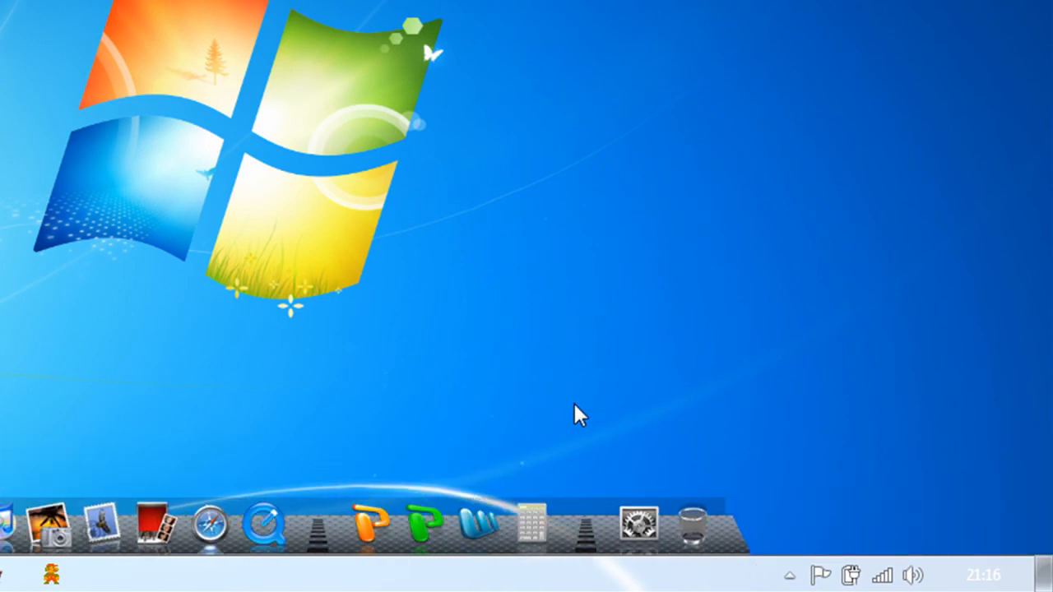